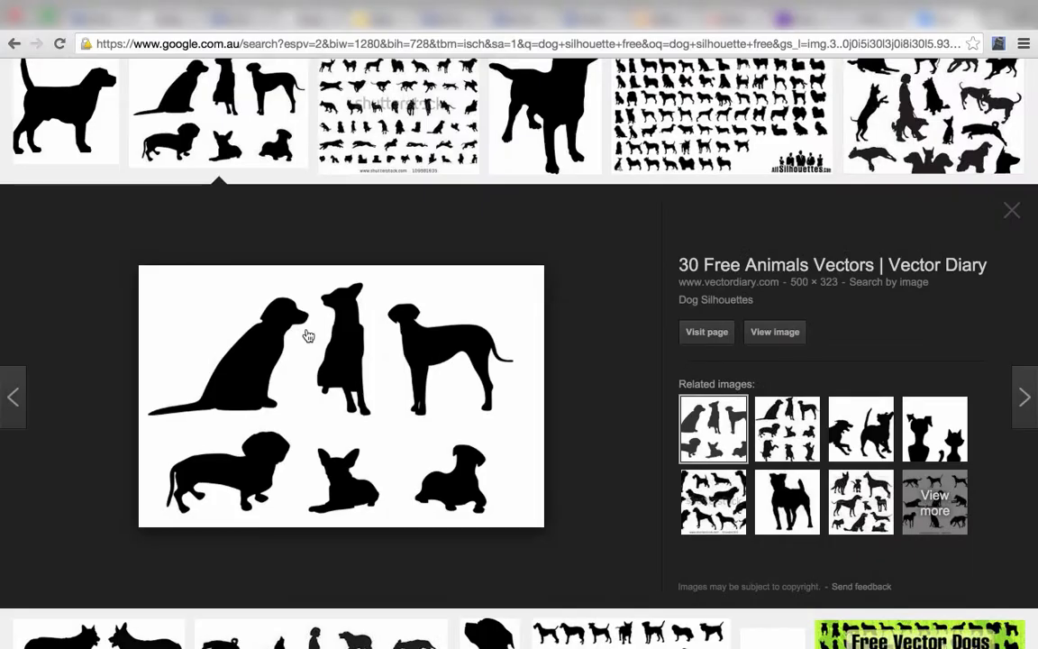
pyautogui.moveTo(576, 355)
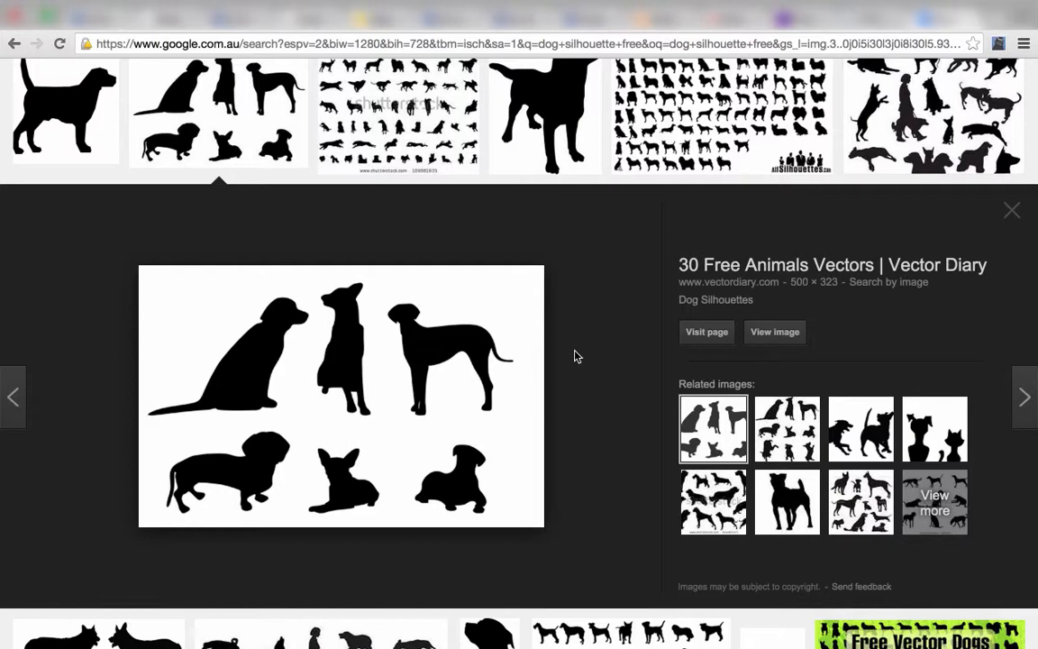
pyautogui.moveTo(555, 285)
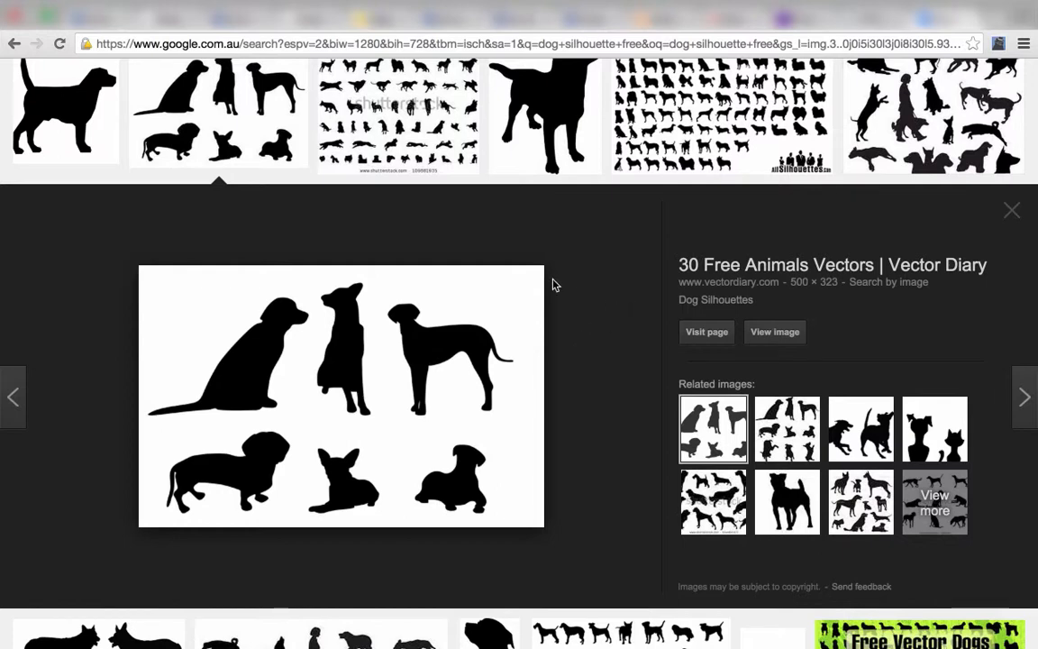
pyautogui.moveTo(630, 292)
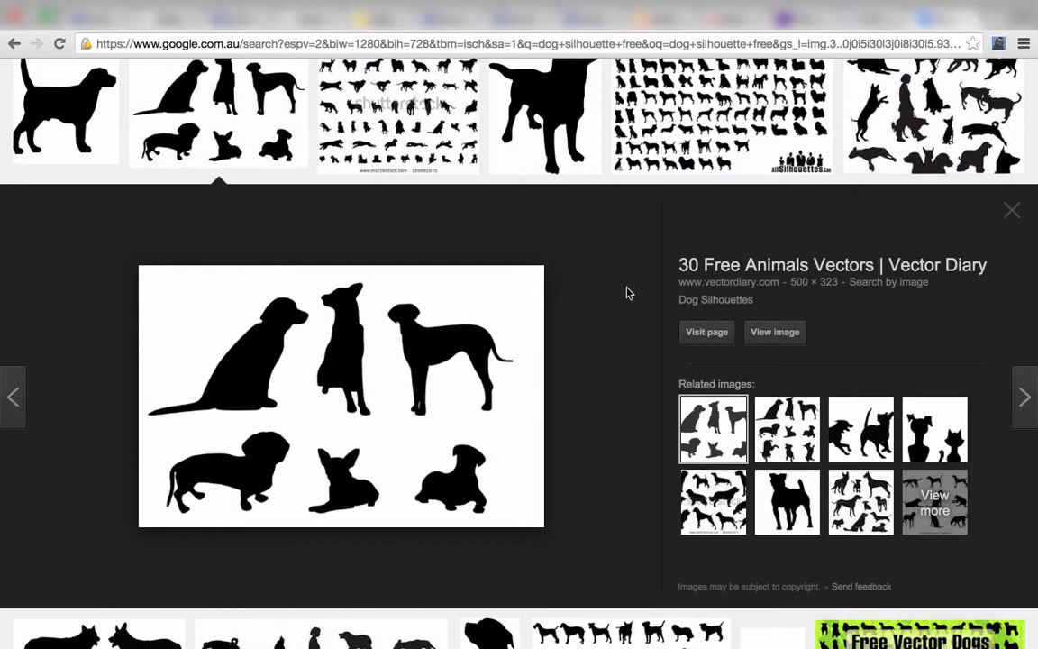
pyautogui.moveTo(657, 432)
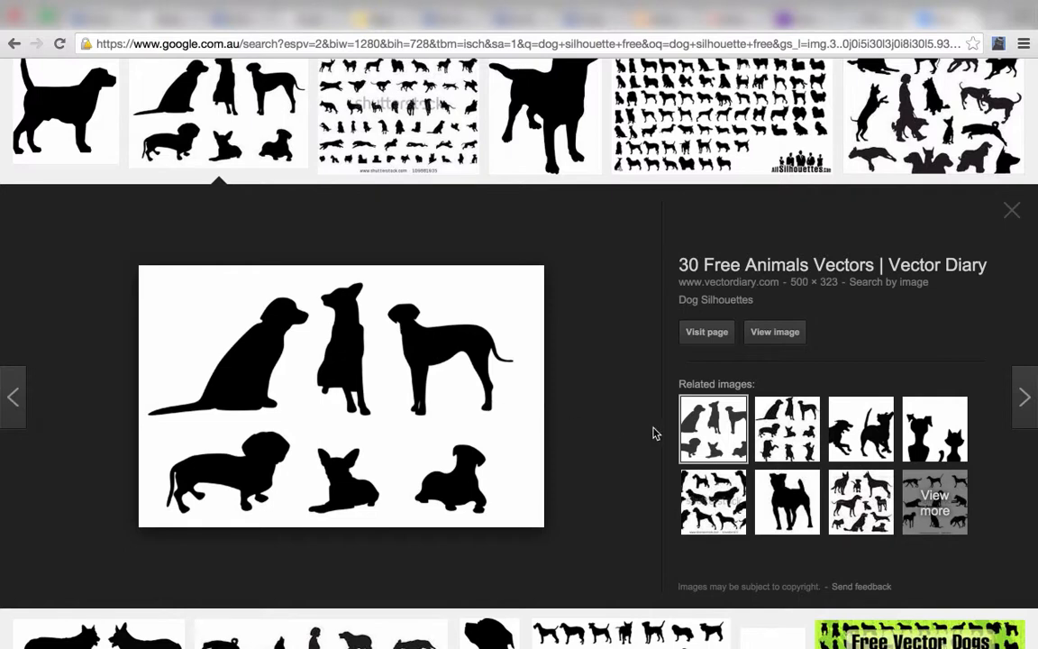
pyautogui.moveTo(382, 298)
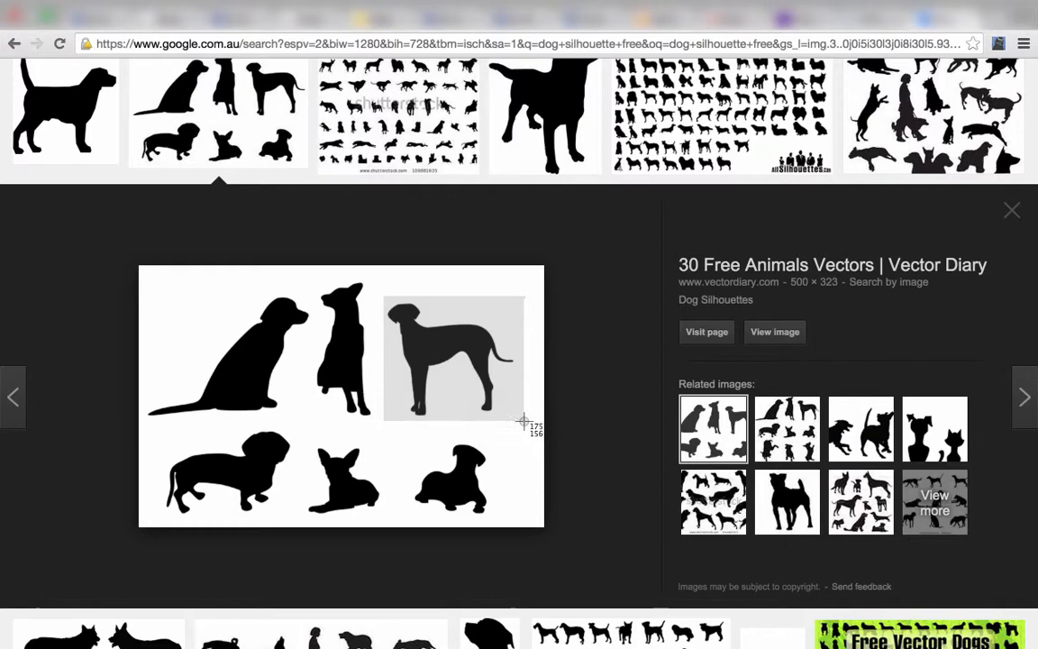
pyautogui.moveTo(431, 349)
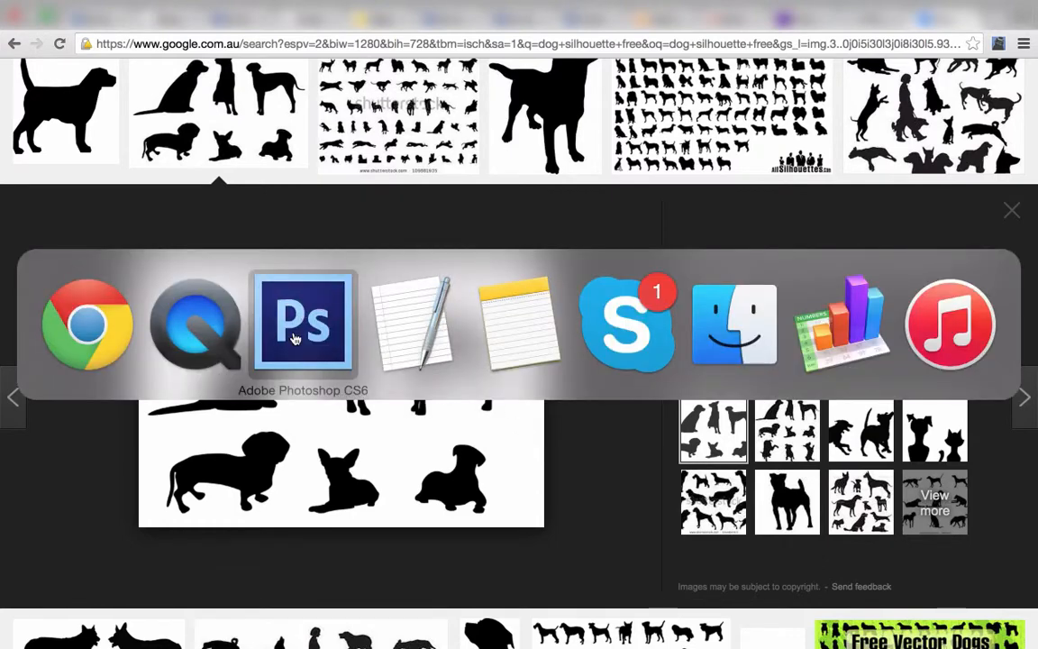
# Switch from Google Images to Adobe Photoshop CS6 with the captured dog silhouette.
pyautogui.click(303, 322)
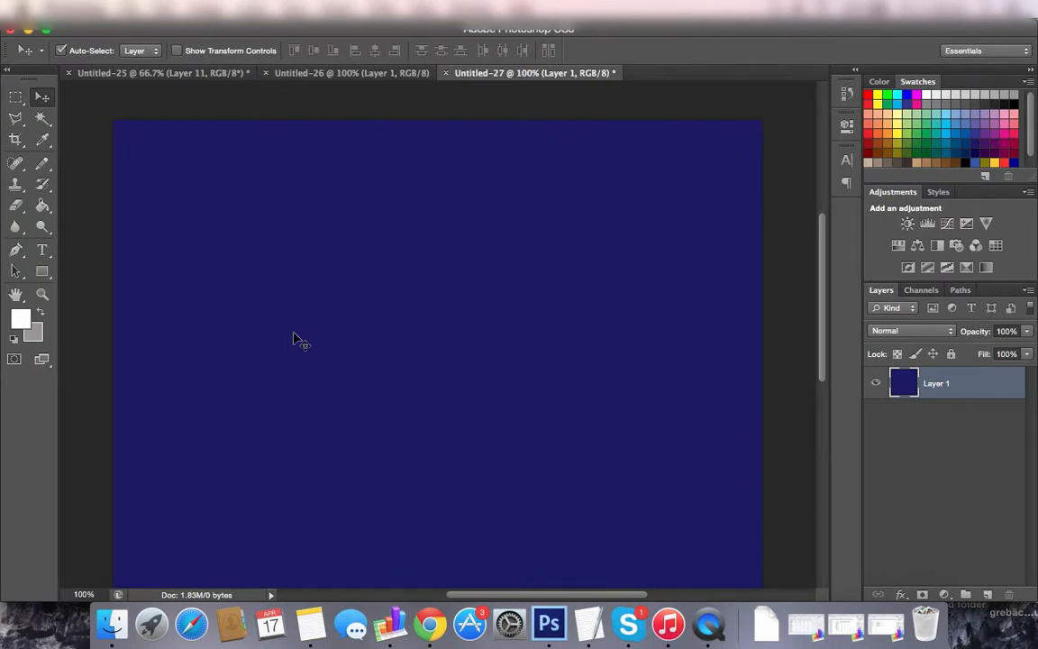
pyautogui.moveTo(368, 362)
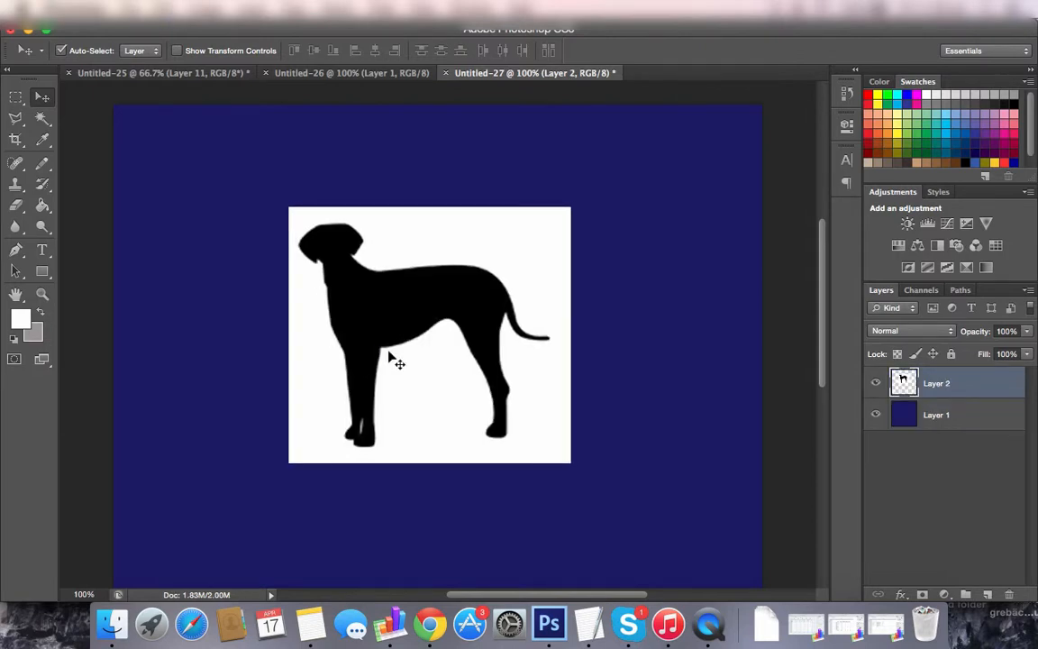
# Magic Wand the white background around the dog, delete it, and fill the background layer black.
pyautogui.click(43, 119)
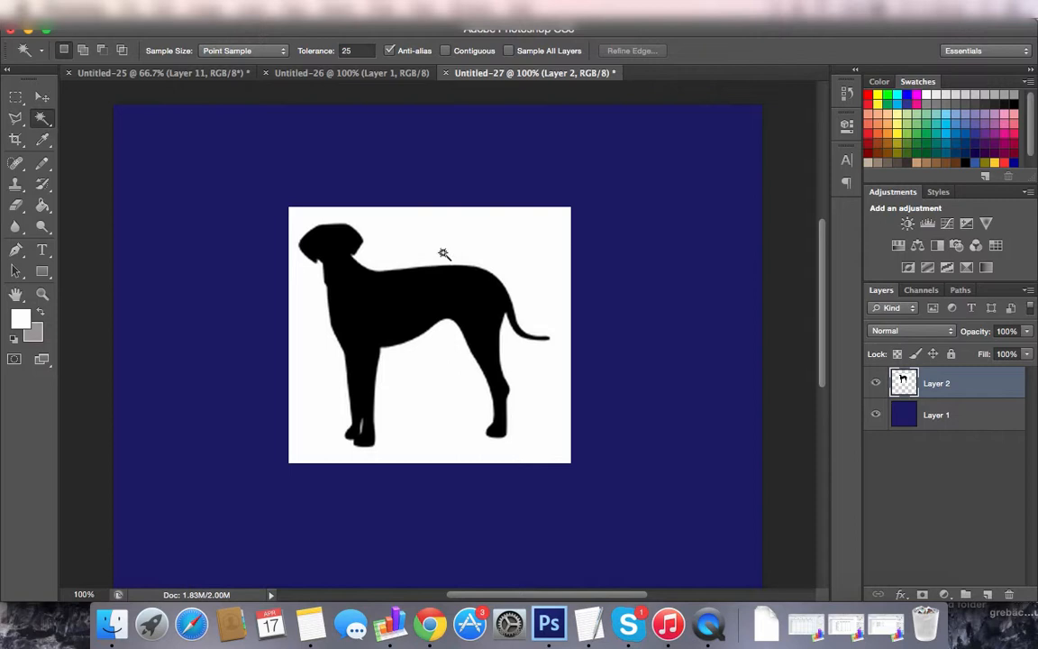
pyautogui.moveTo(40, 123)
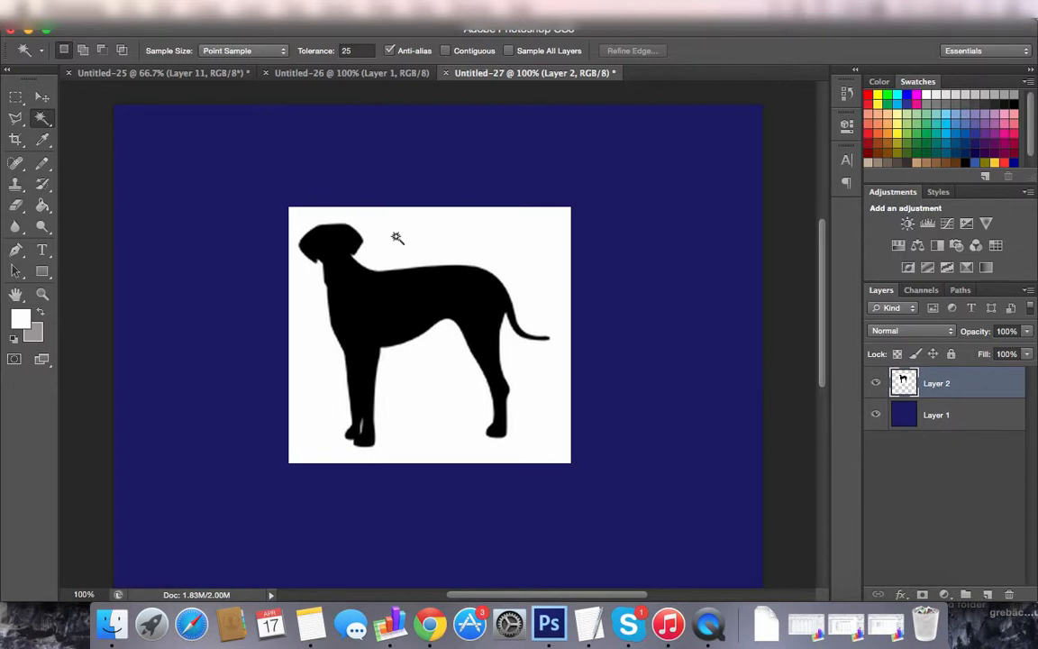
pyautogui.click(406, 249)
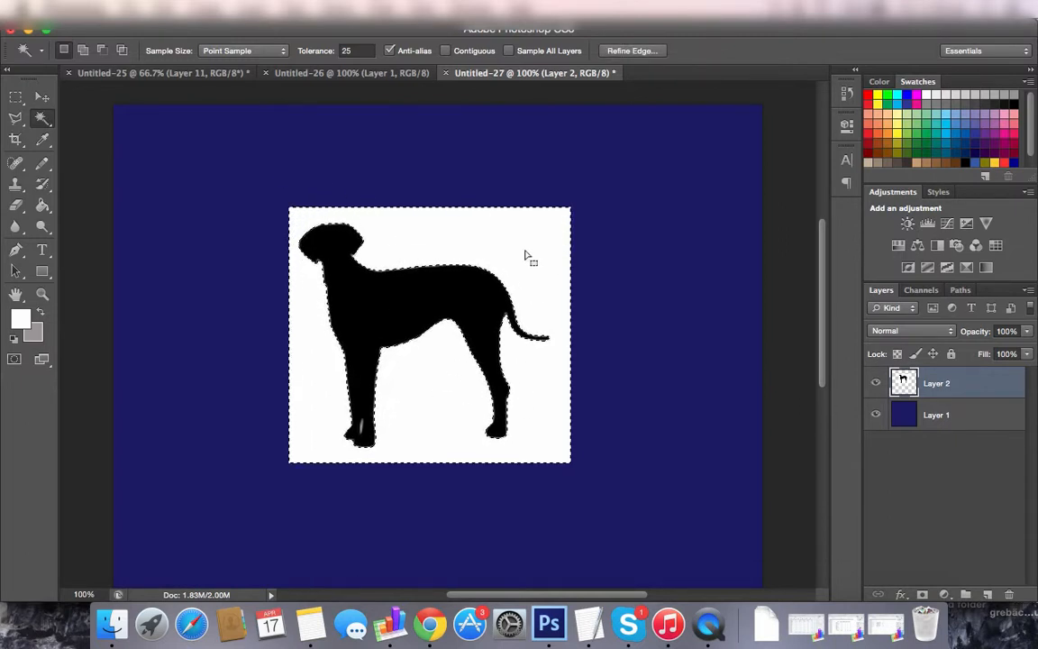
pyautogui.moveTo(375, 313)
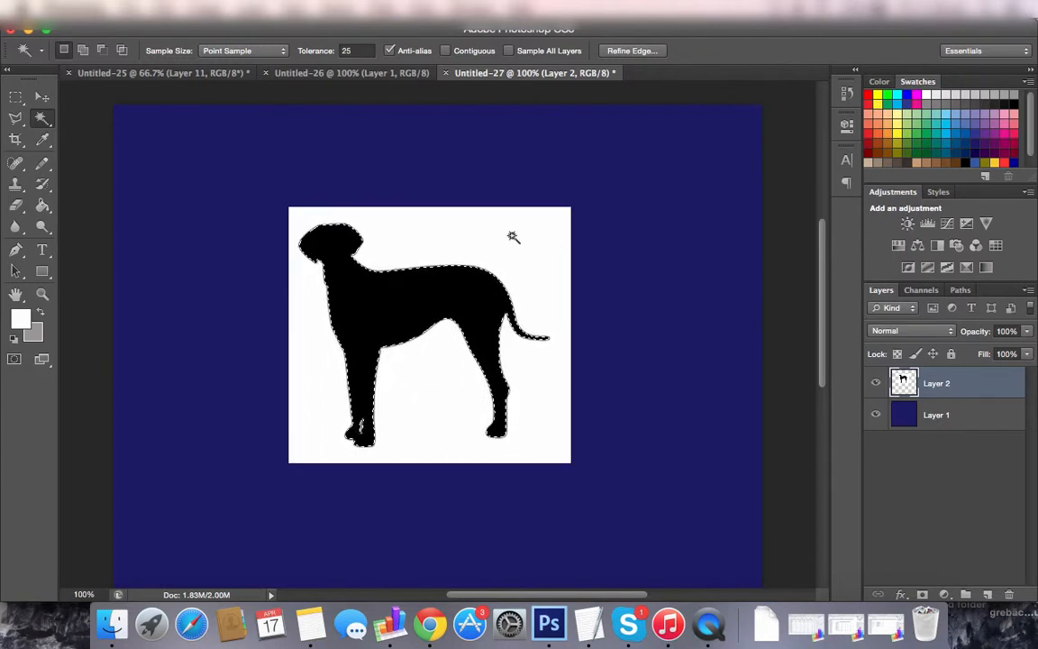
pyautogui.click(454, 352)
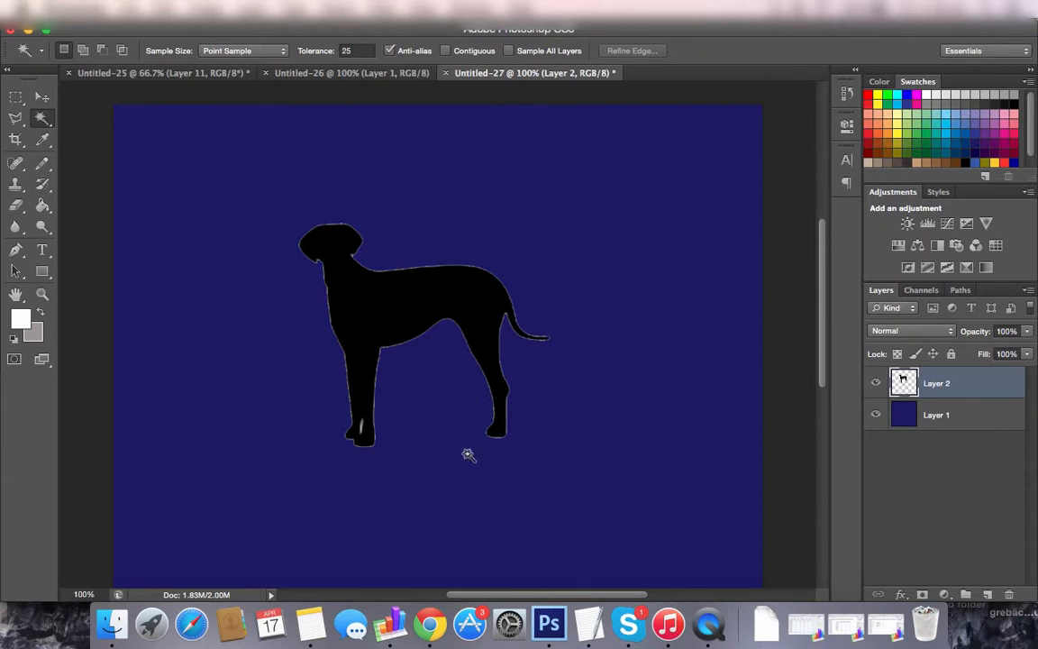
pyautogui.click(14, 97)
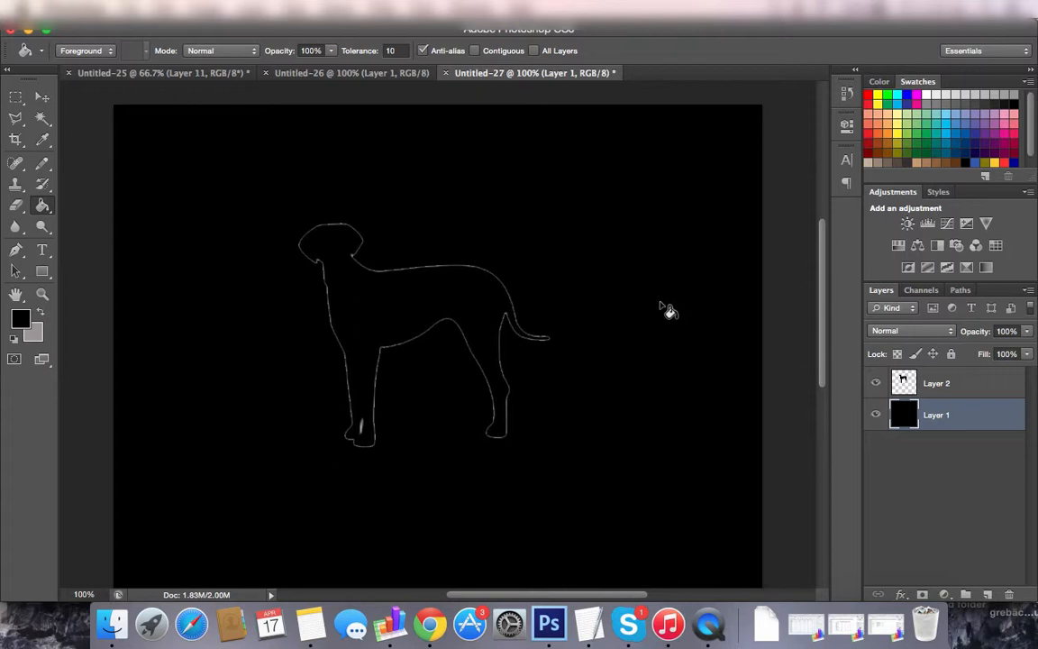
# Return to the dog's layer and select the stray white fleck inside its front leg.
pyautogui.click(956, 382)
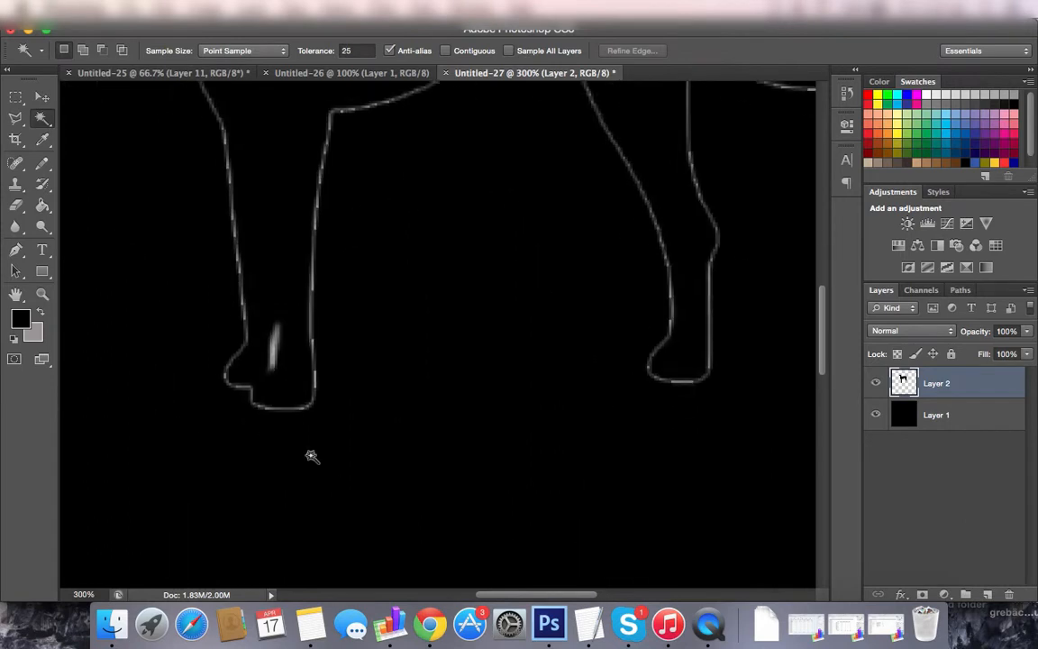
pyautogui.click(277, 351)
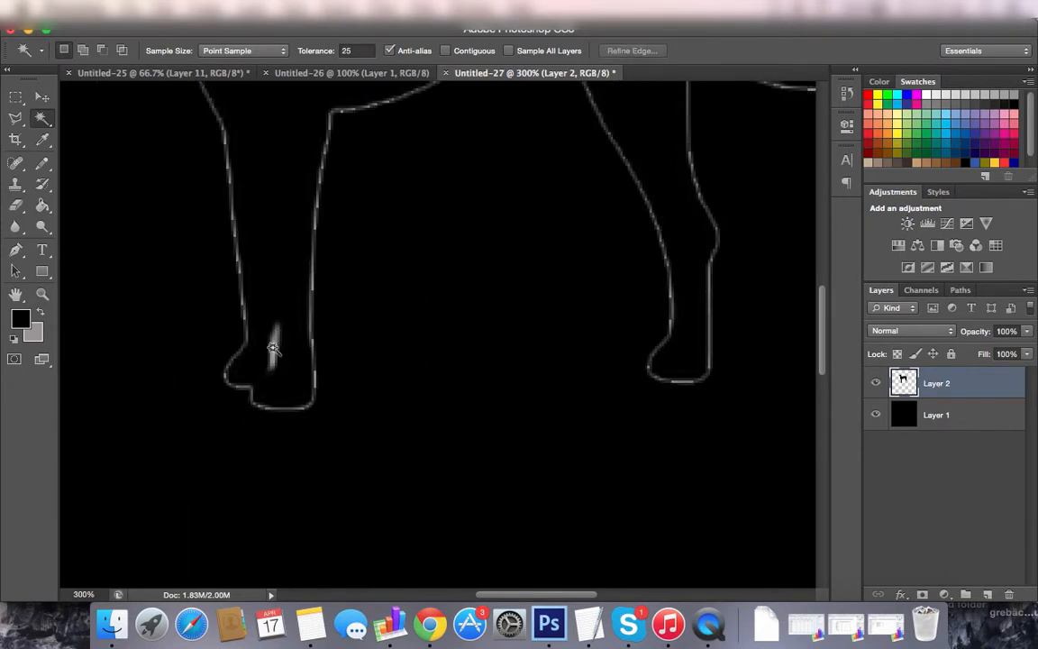
pyautogui.moveTo(350, 76)
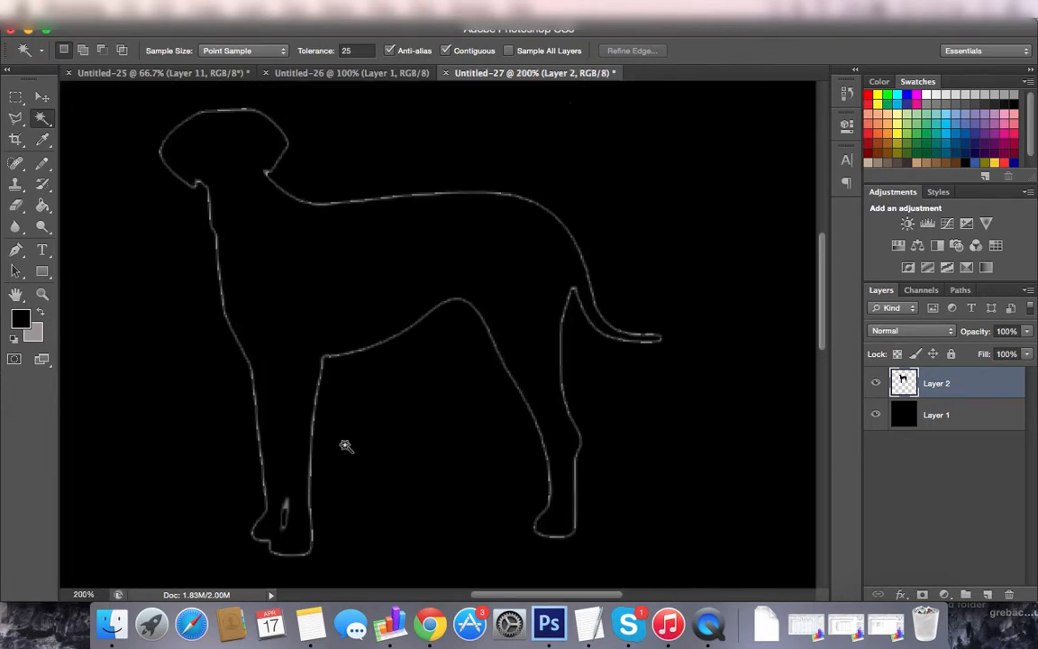
pyautogui.moveTo(974, 398)
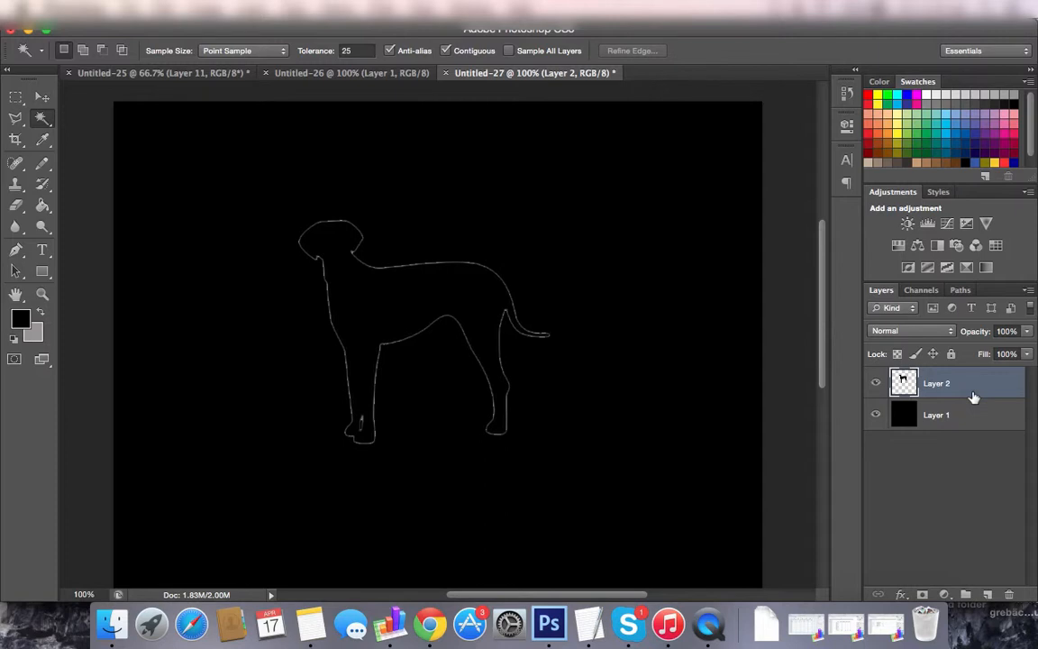
pyautogui.moveTo(810, 373)
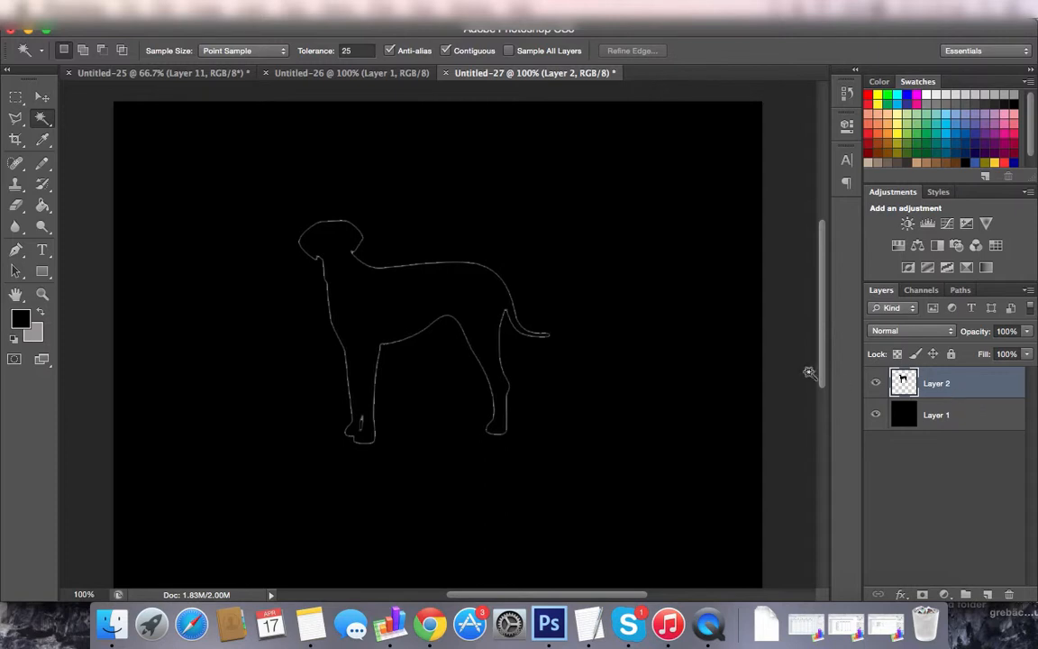
pyautogui.moveTo(807, 393)
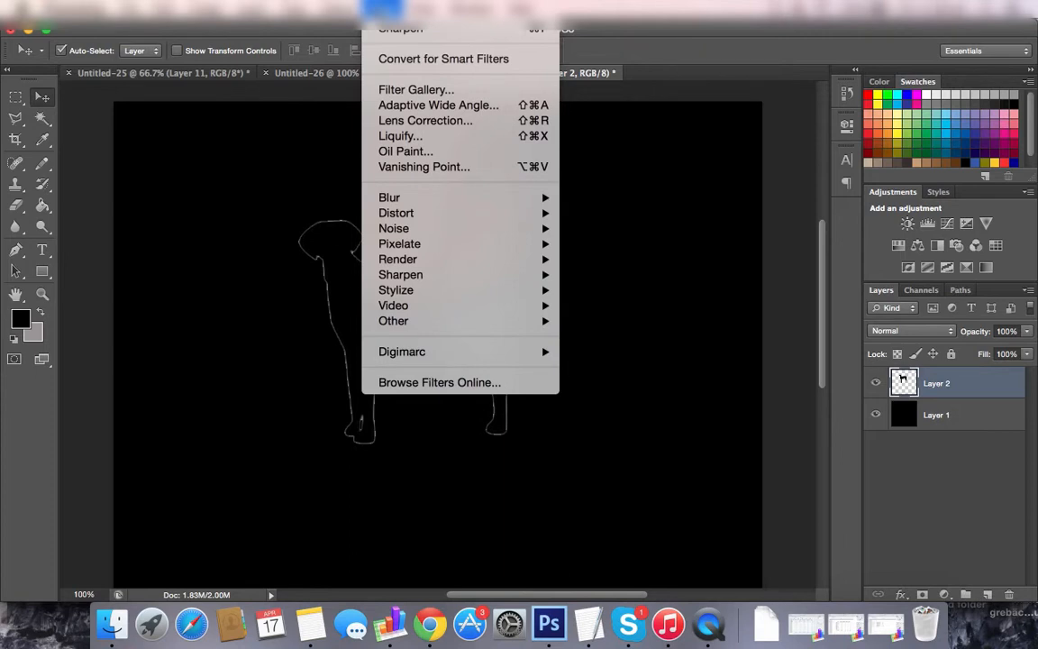
pyautogui.click(424, 9)
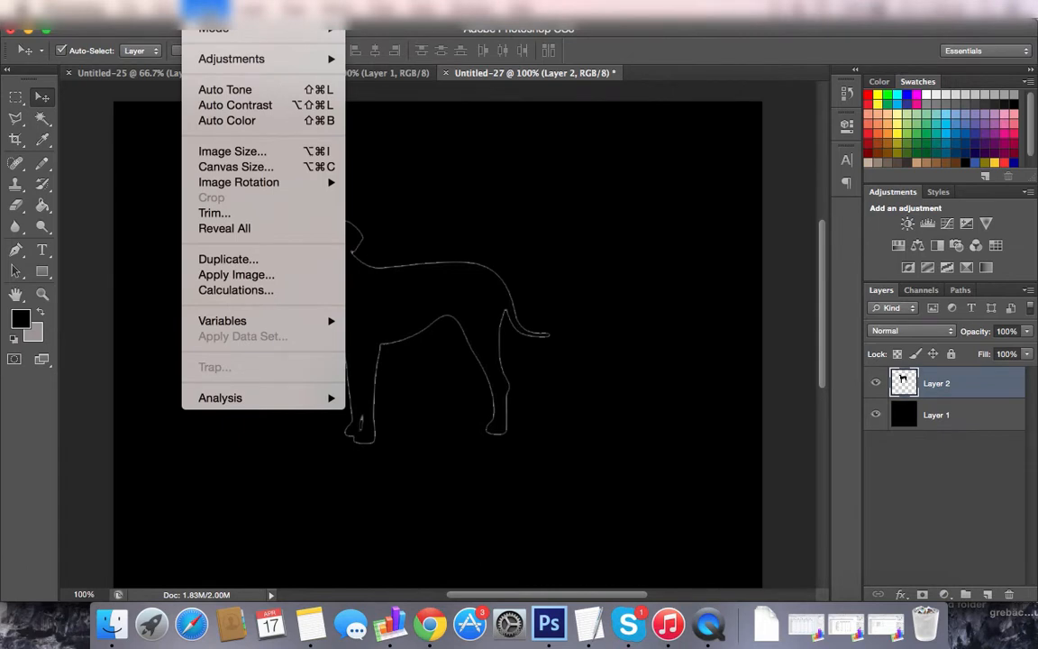
pyautogui.click(424, 9)
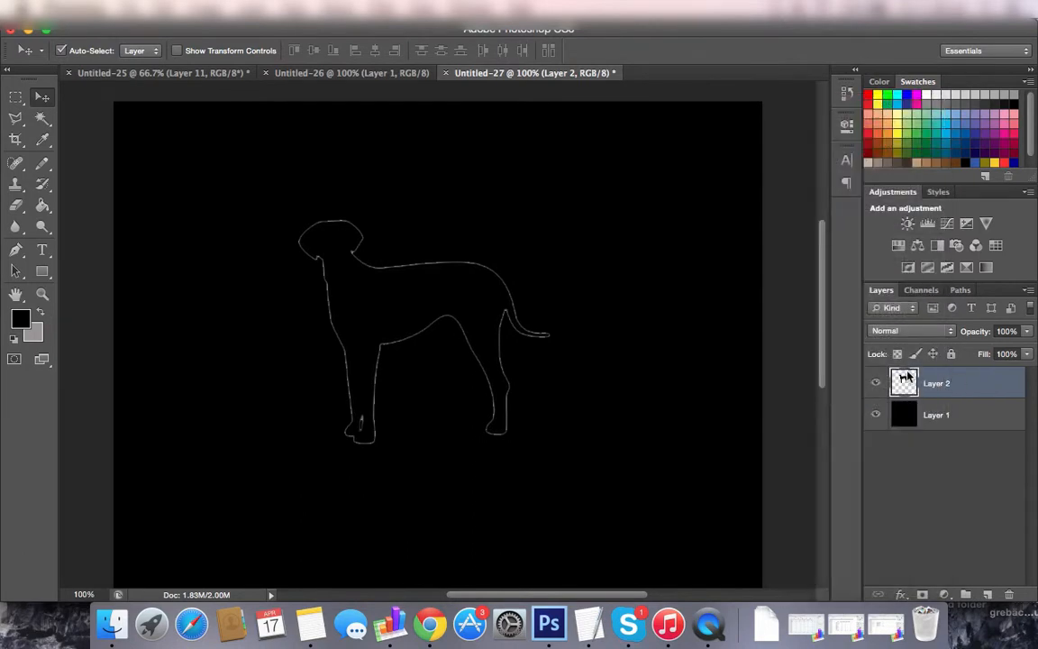
pyautogui.moveTo(501, 316)
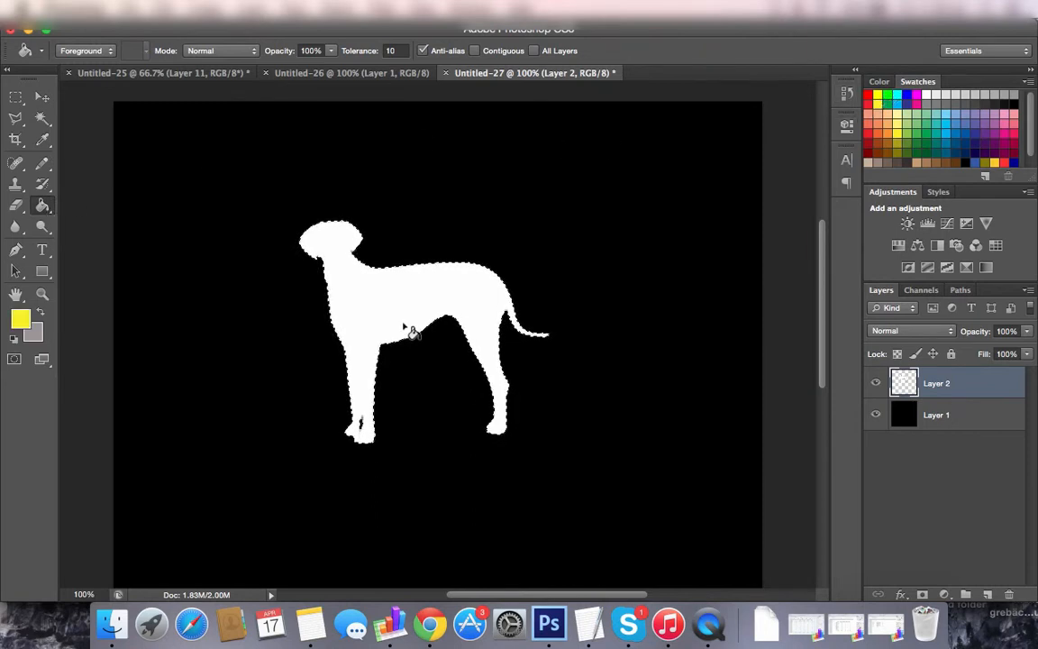
# Paint Bucket the inside of the dog outline into a solid dark greyish-brown silhouette.
pyautogui.click(411, 328)
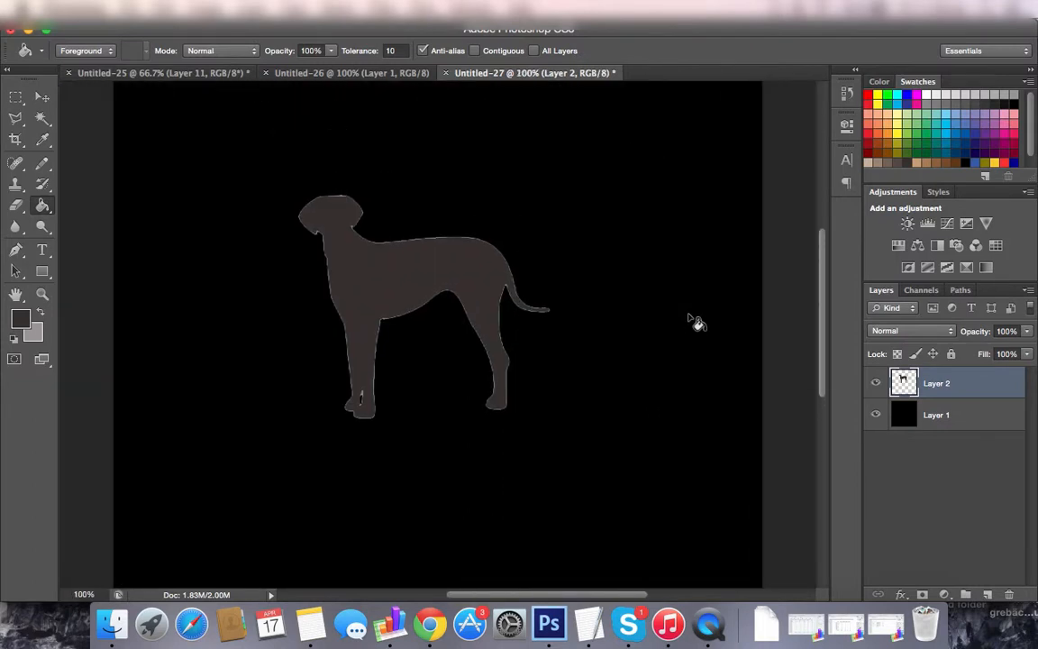
pyautogui.moveTo(480, 313)
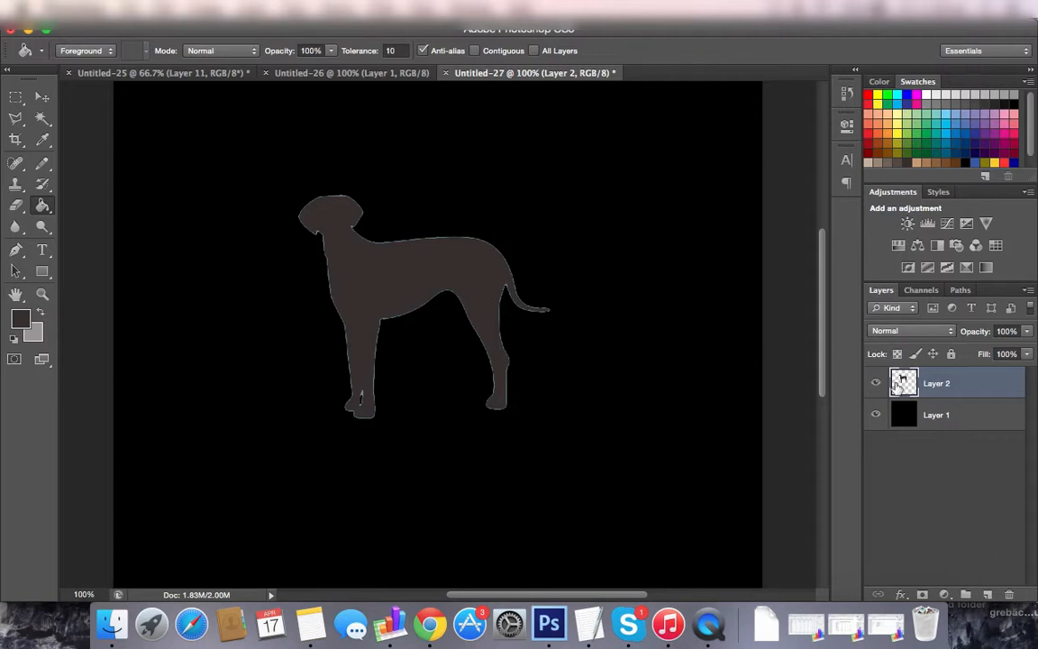
pyautogui.moveTo(681, 406)
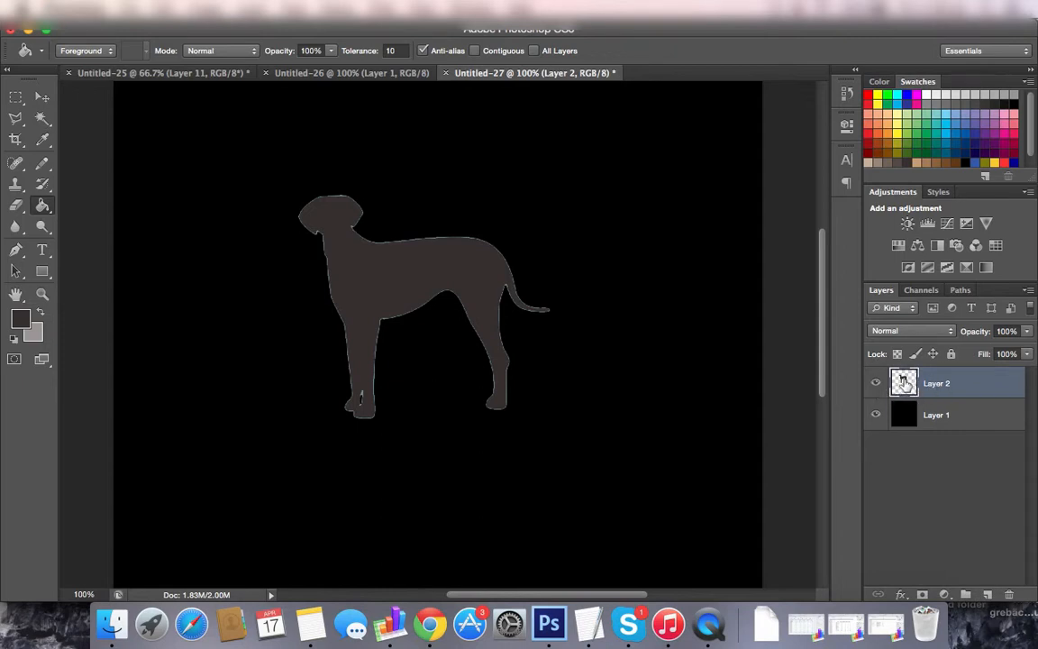
pyautogui.moveTo(905, 382)
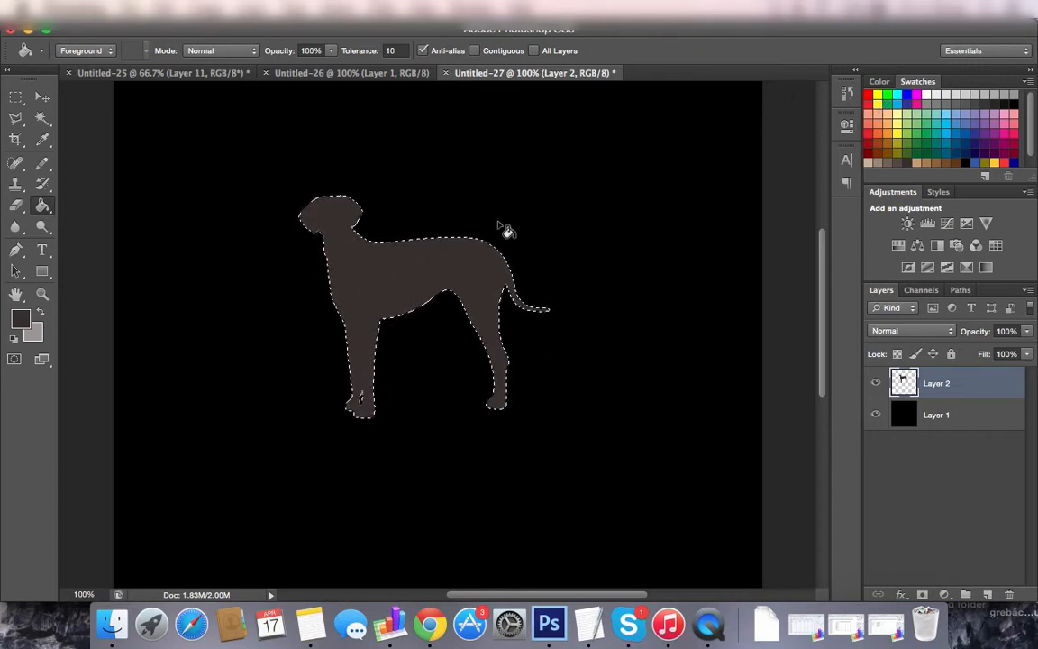
pyautogui.click(405, 288)
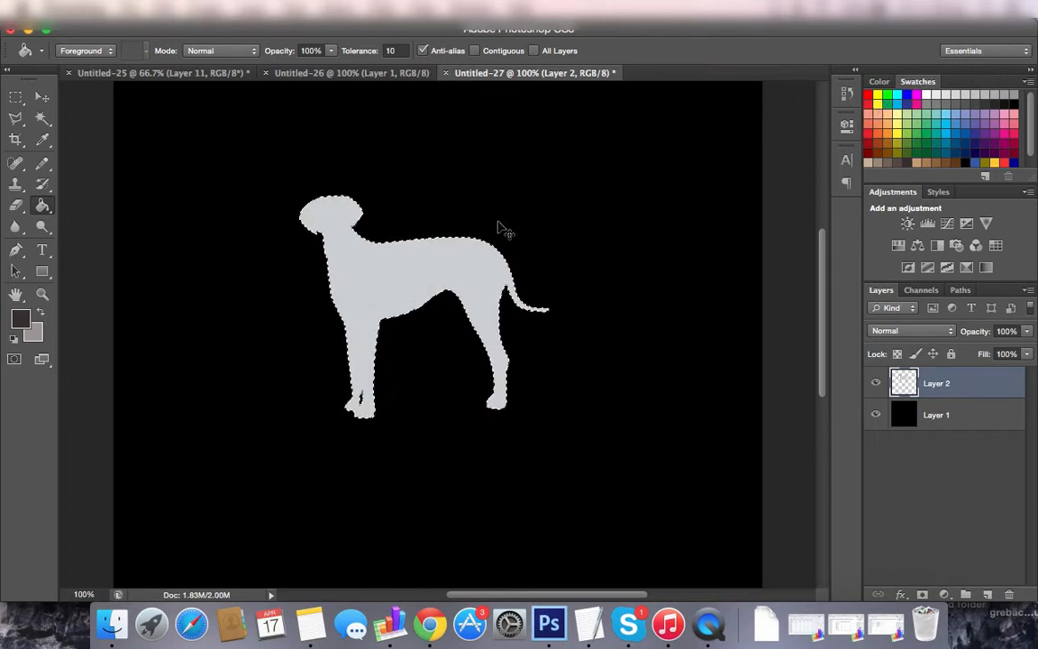
pyautogui.click(424, 288)
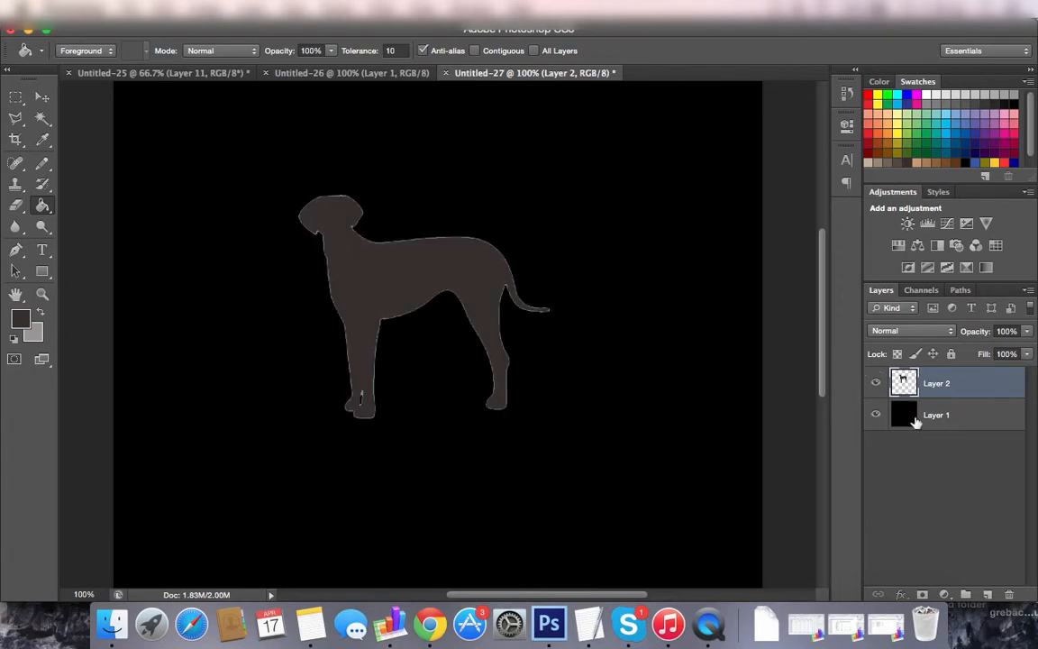
pyautogui.moveTo(610, 234)
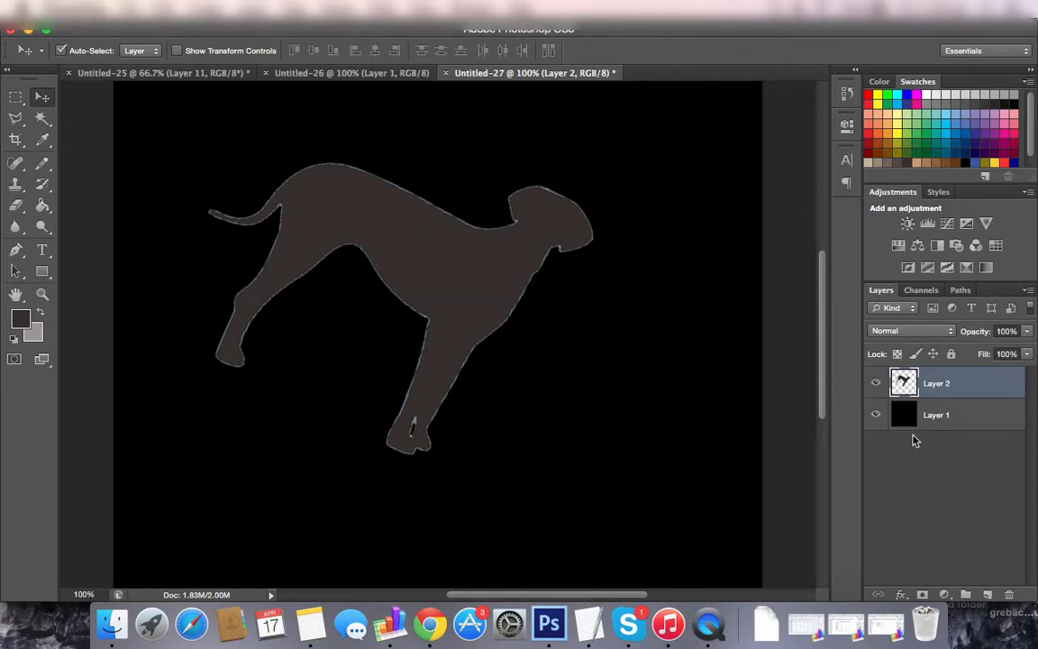
pyautogui.rightClick(938, 382)
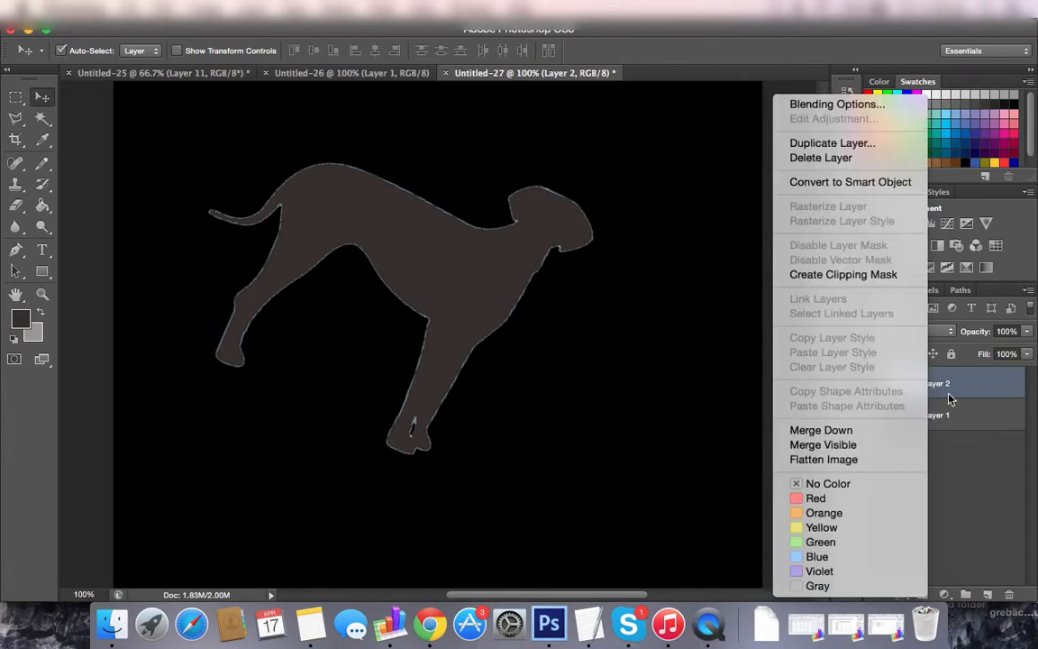
pyautogui.click(461, 4)
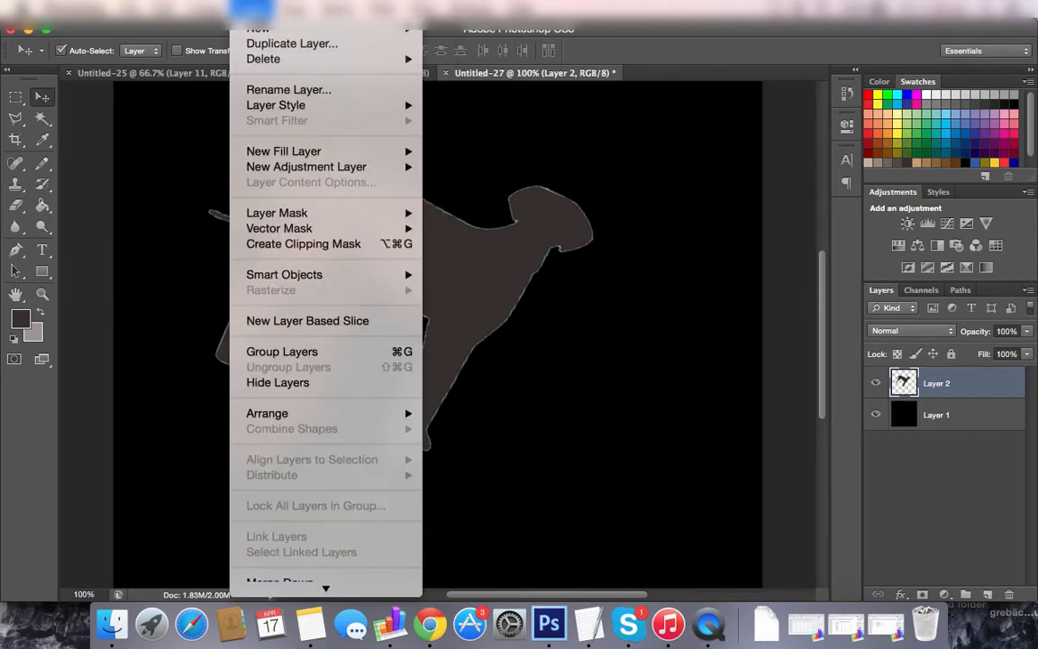
pyautogui.click(675, 190)
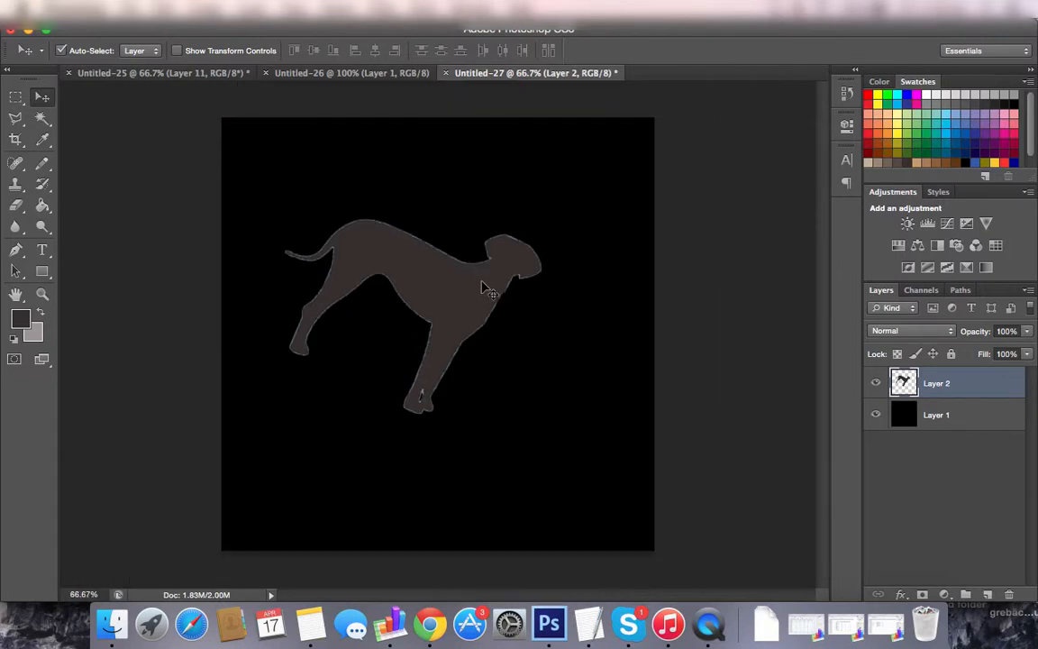
# Free Transform the dog: move it left of centre and rotate it back upright facing right.
pyautogui.moveTo(487, 288); pyautogui.dragTo(469, 304)
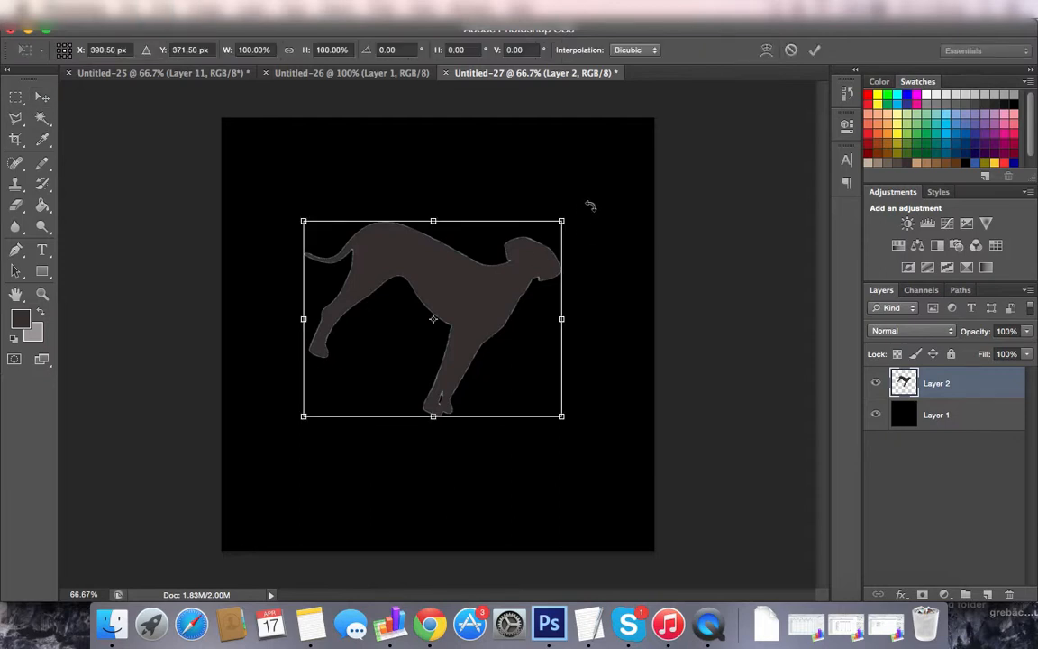
pyautogui.moveTo(592, 206); pyautogui.dragTo(520, 178)
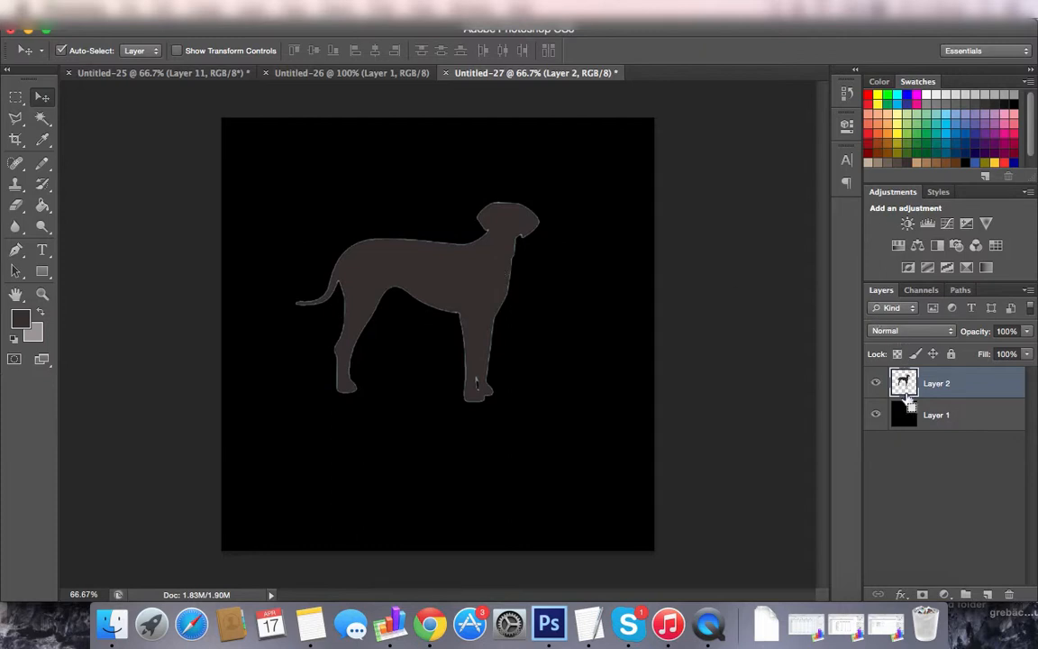
# Paint Bucket the dog silhouette solid white against the black canvas.
pyautogui.click(424, 298)
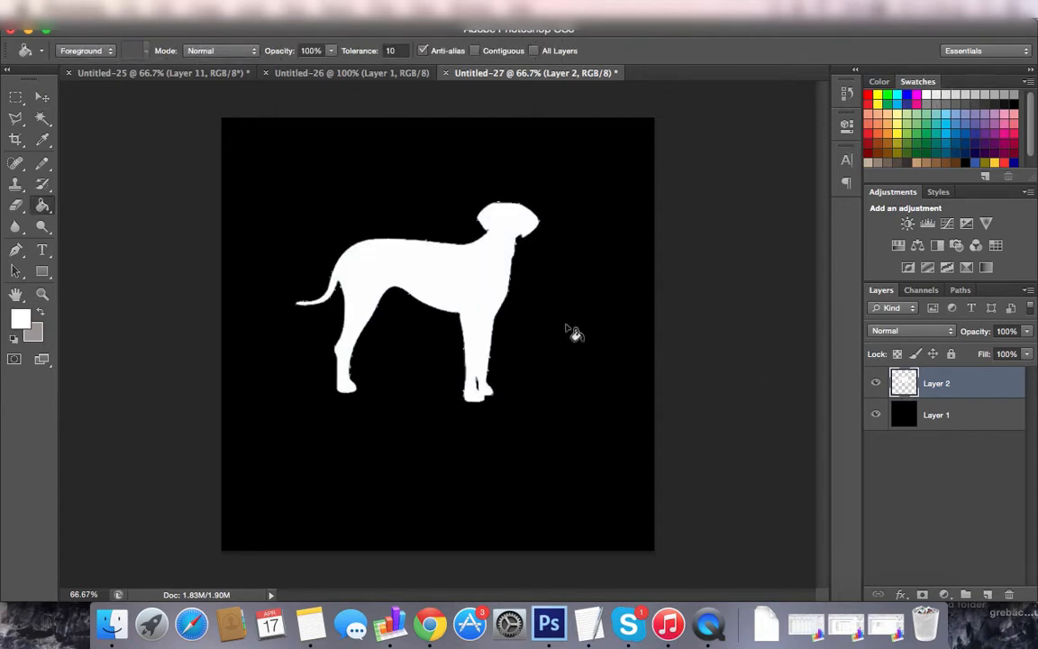
pyautogui.moveTo(554, 254)
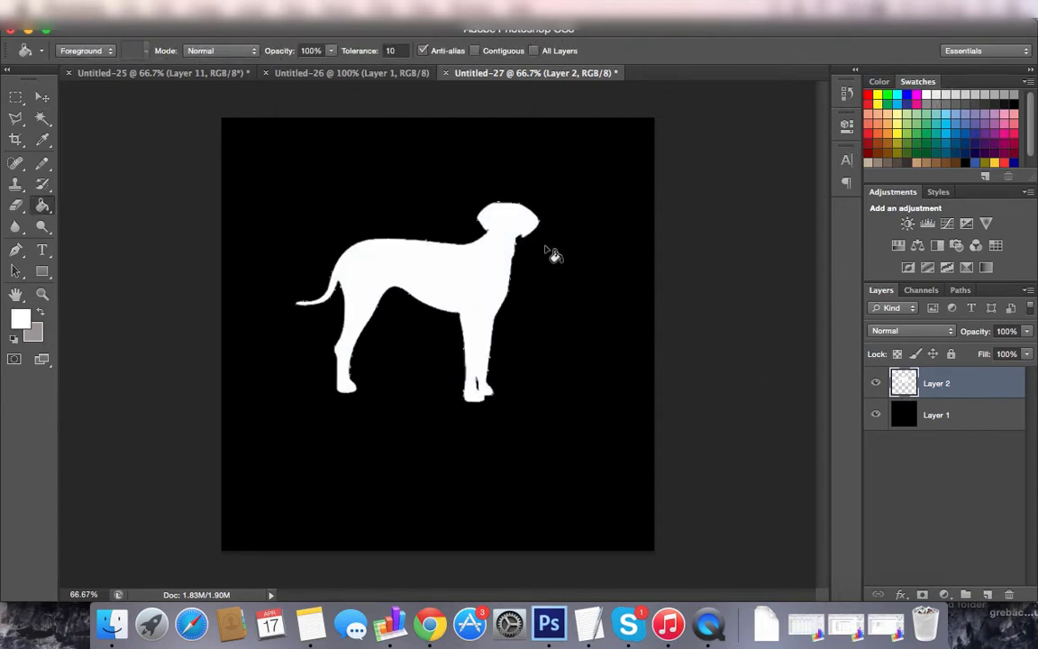
pyautogui.moveTo(148, 249)
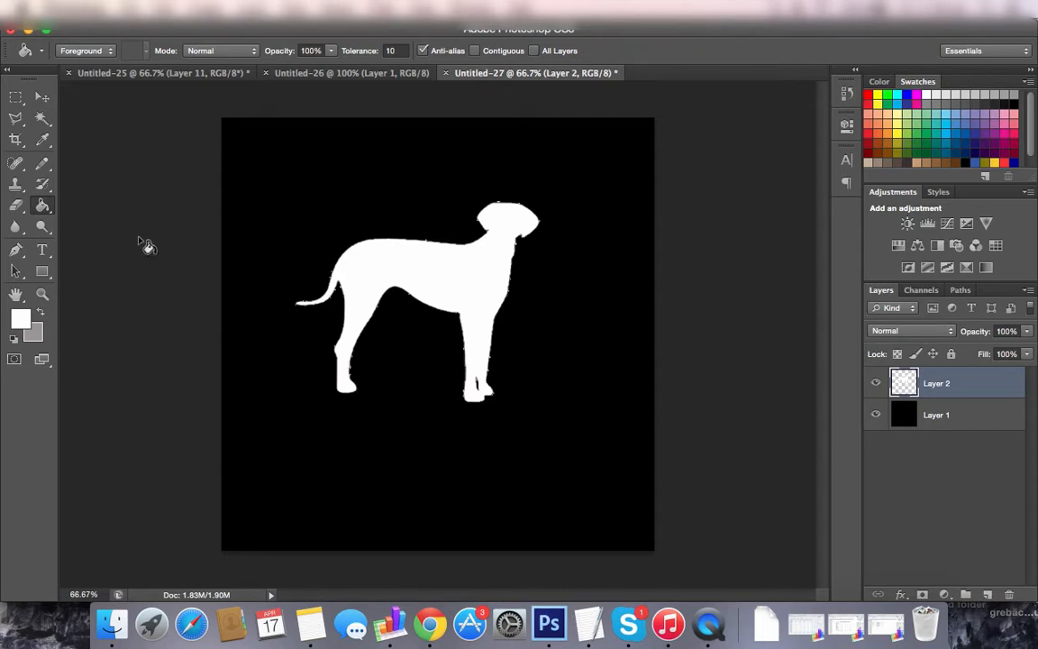
pyautogui.moveTo(352, 277)
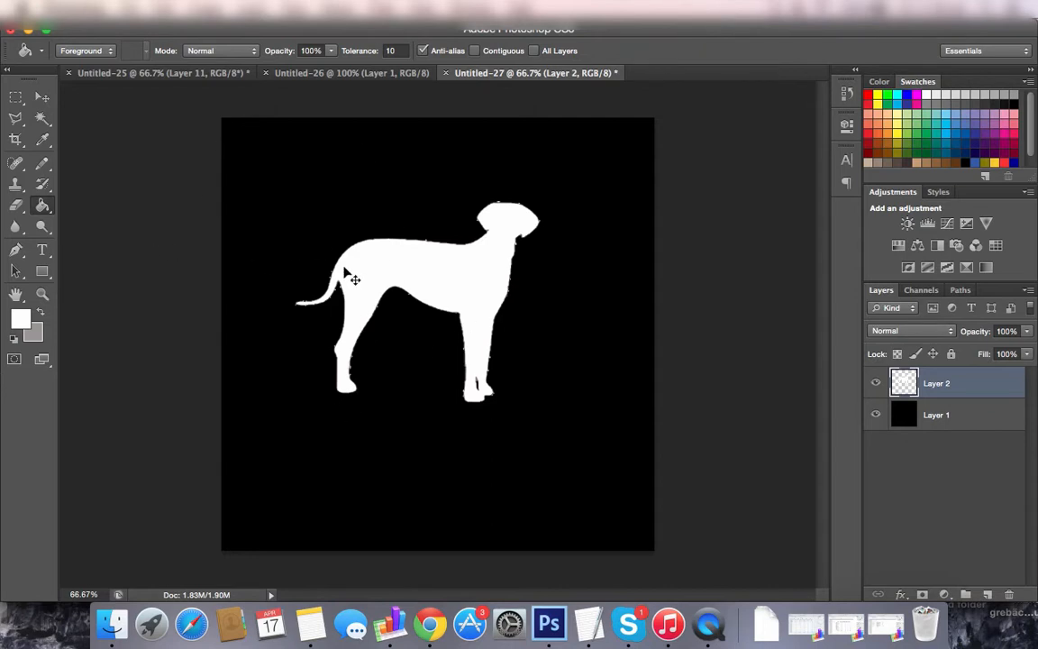